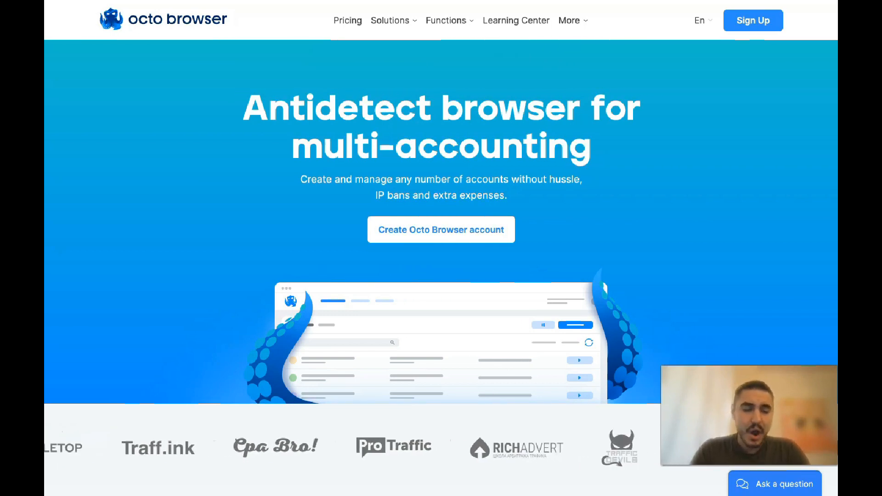
Scroll through the Octo Browser homepage and its partner logos.
scroll("down", 3)
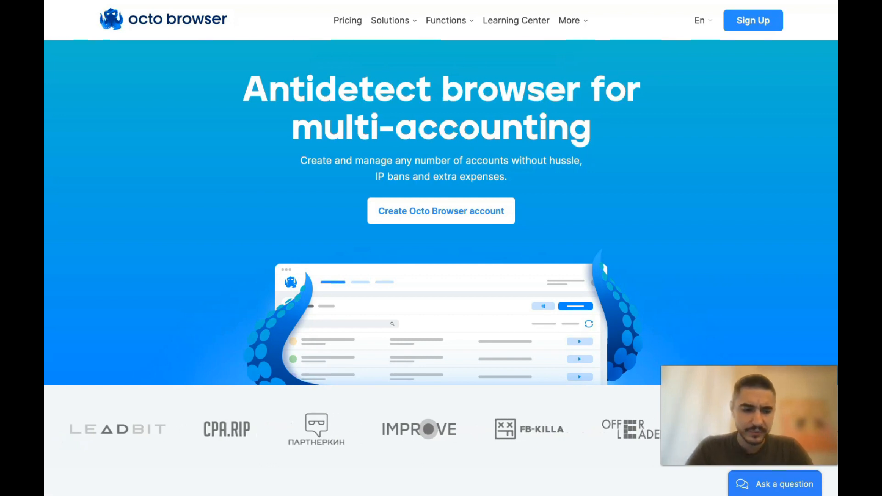
scroll("down", 3)
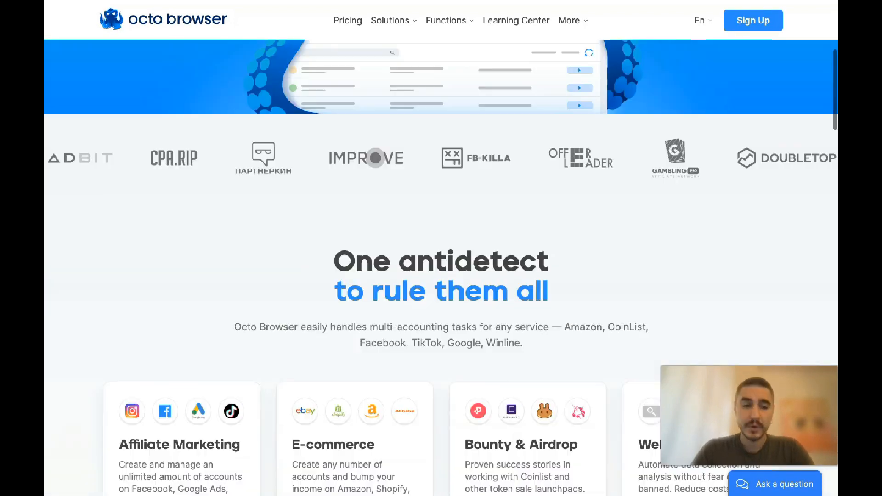
scroll("up", 3)
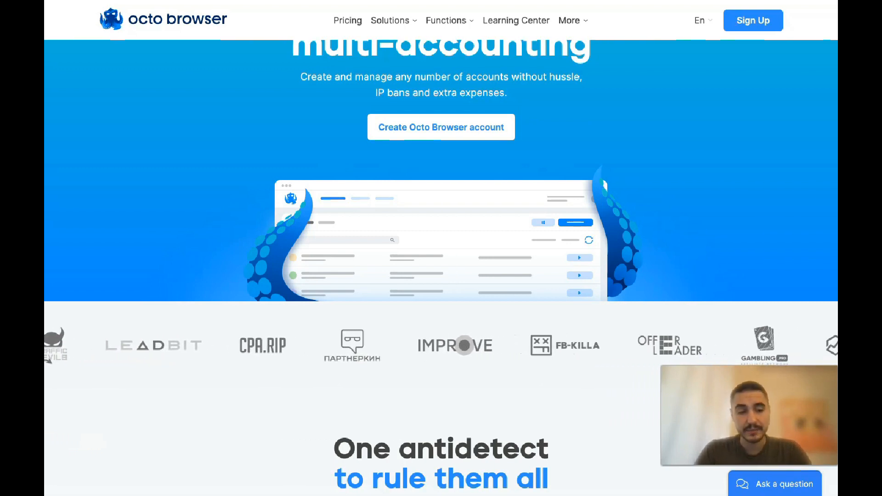
scroll("down", 3)
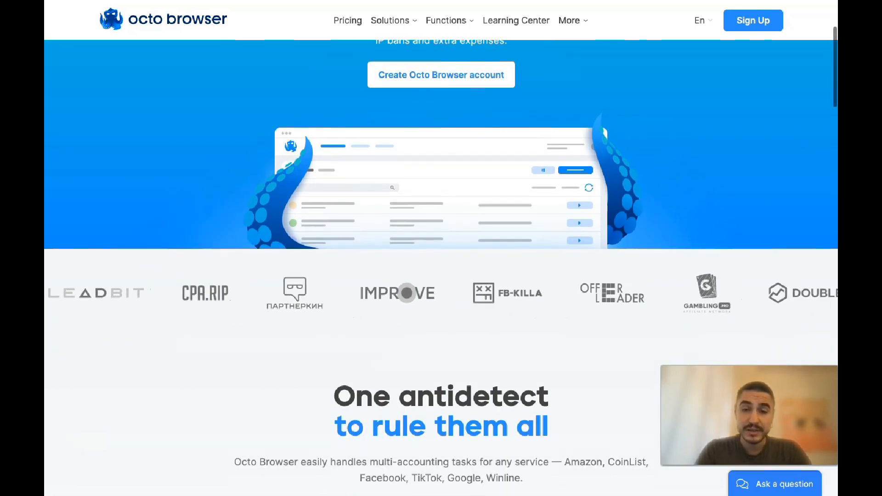
scroll("up", 3)
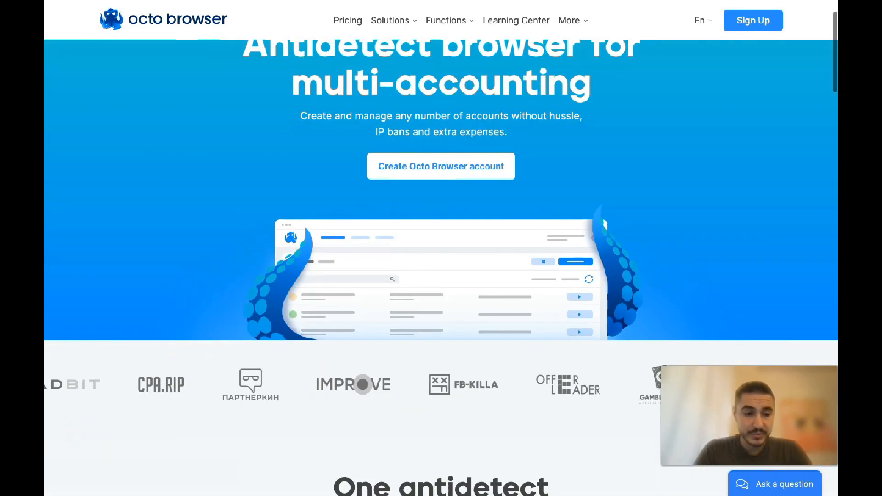
Scroll further, then open the account menu from the app's profile avatar.
scroll("down", 3)
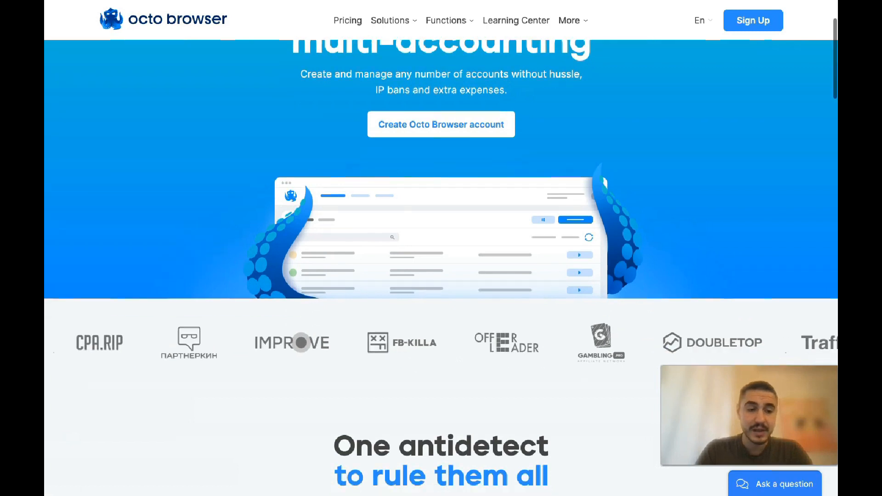
scroll("down", 3)
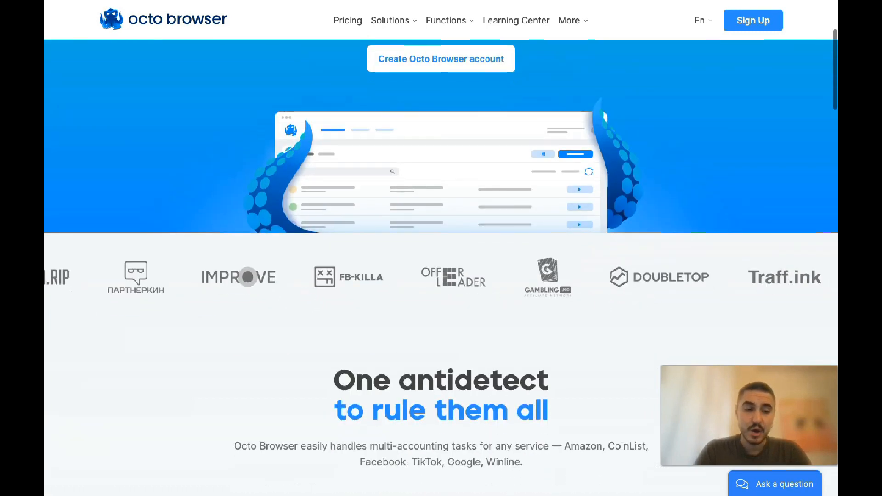
scroll("down", 3)
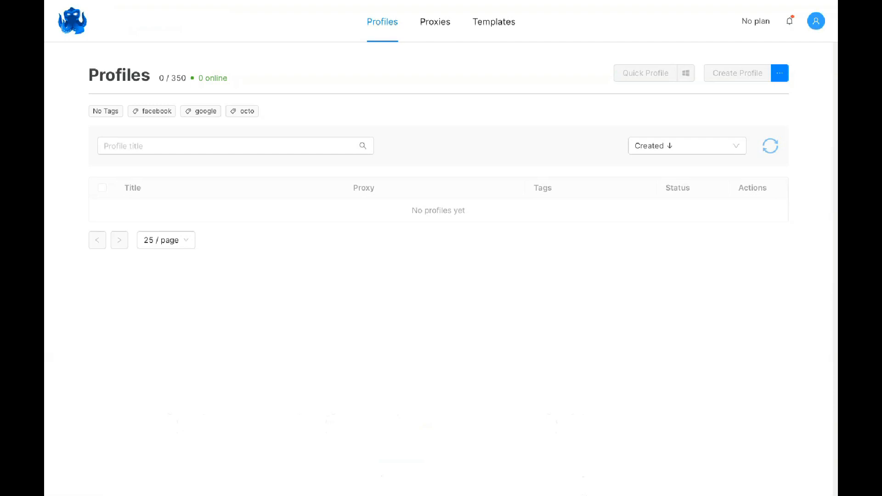
left_click(816, 20)
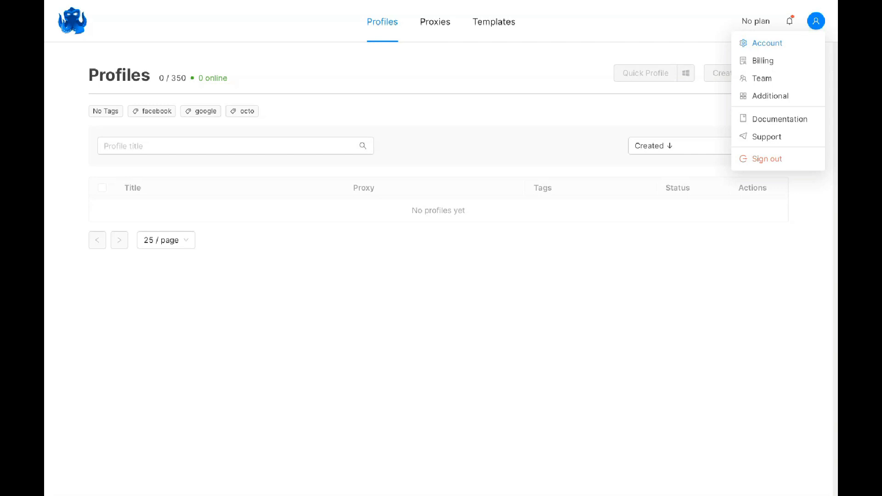
Open Account settings and browse the Billing, Team and Additional tabs.
left_click(766, 42)
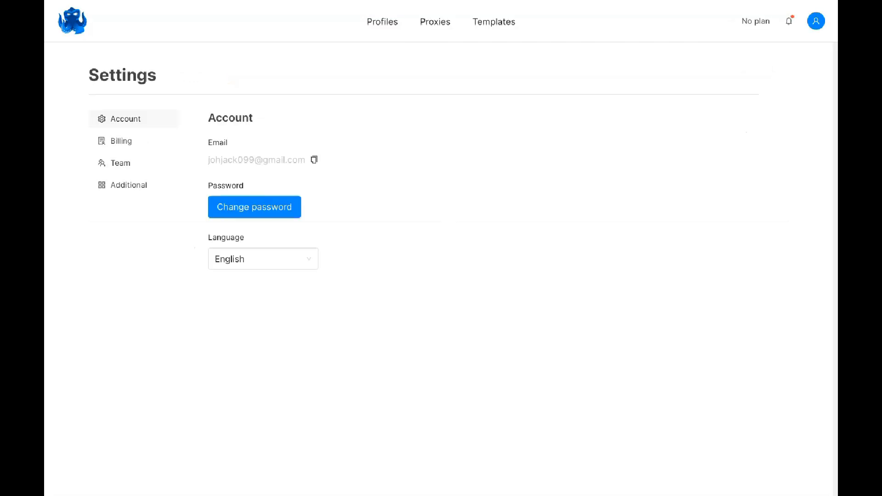
left_click(120, 140)
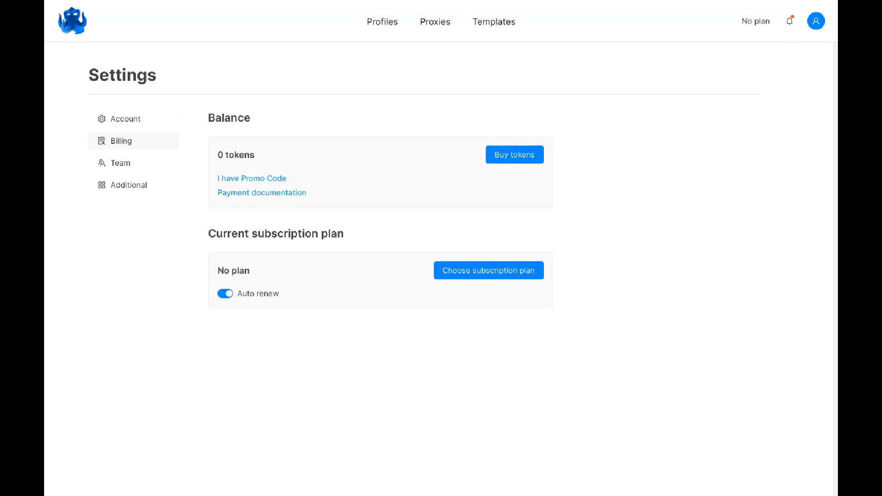
left_click(120, 163)
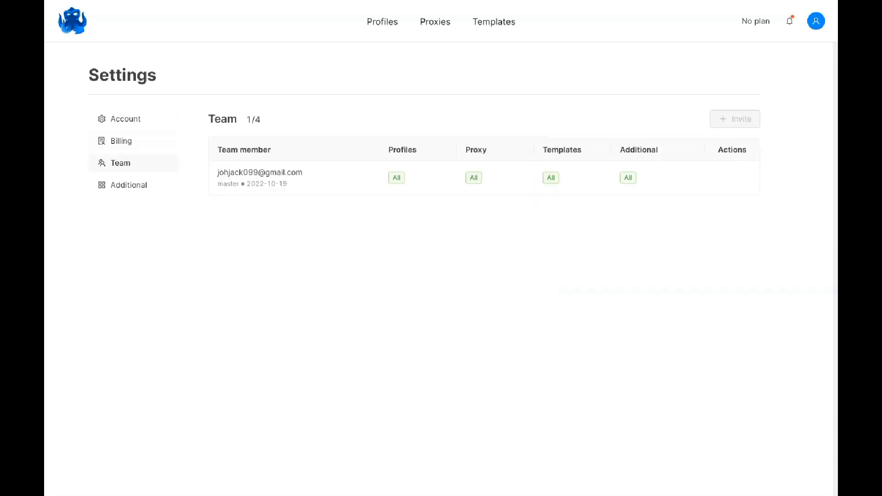
left_click(129, 184)
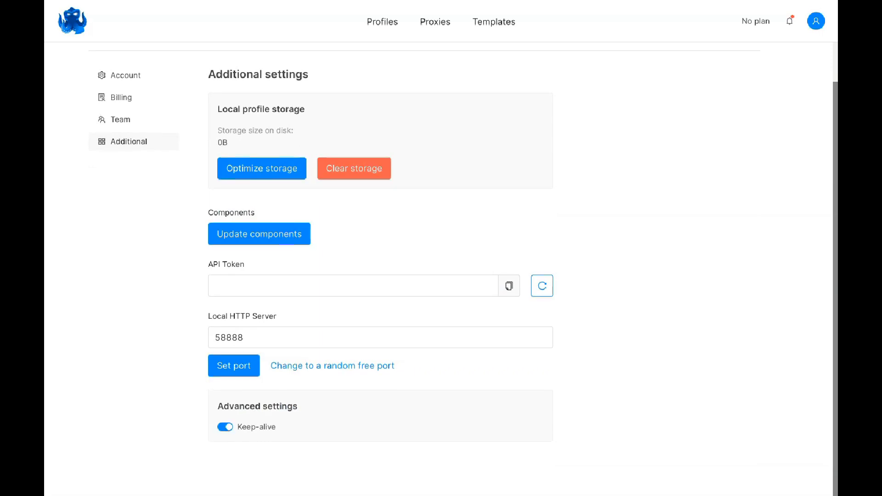
Review Additional settings, then return to Billing showing 0 tokens and no plan.
left_click(380, 338)
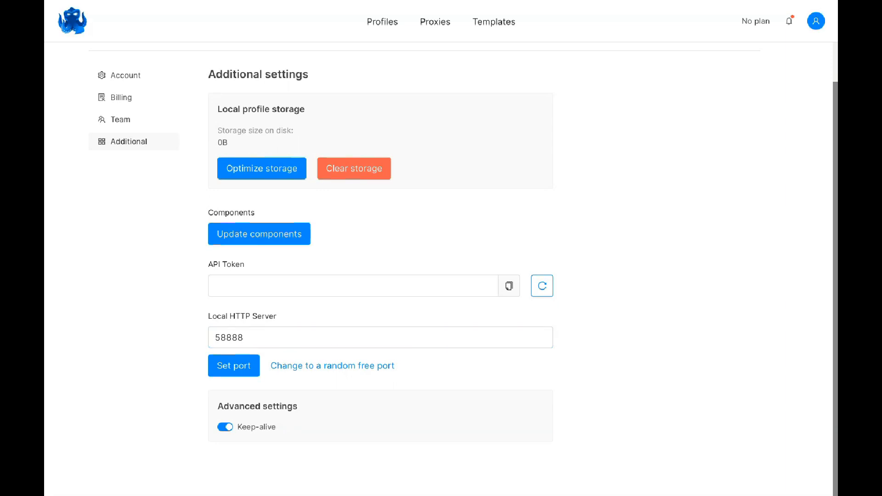
scroll("up", 3)
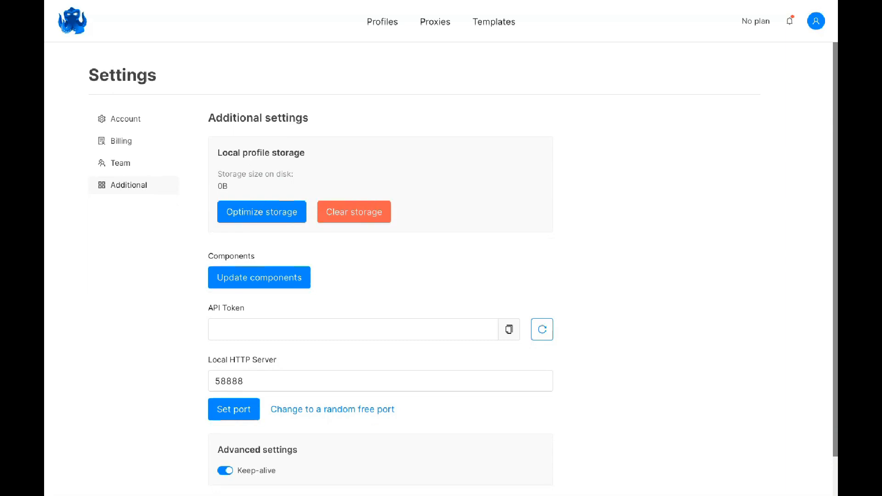
left_click(788, 22)
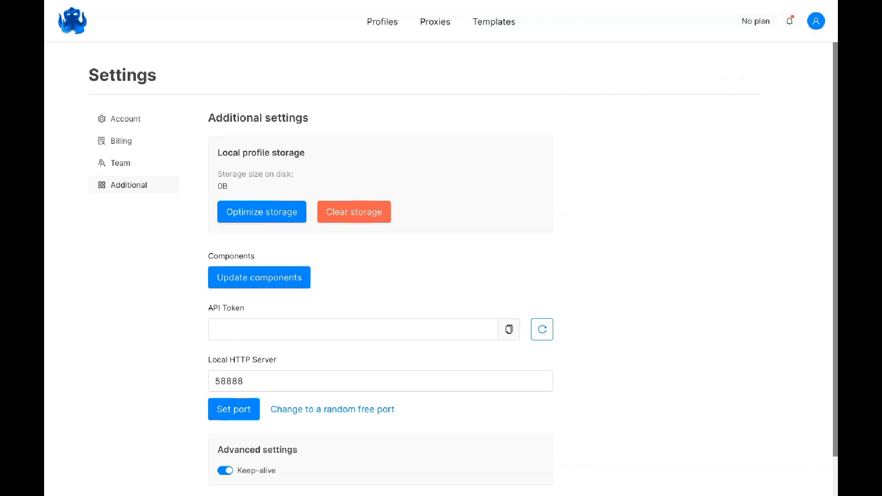
left_click(120, 140)
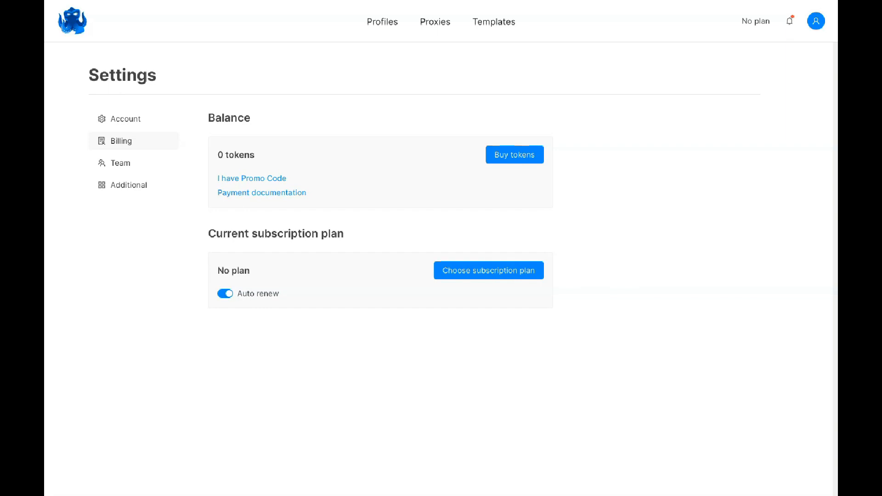
Return to the empty Profiles list with facebook, google and octo tags.
left_click(381, 22)
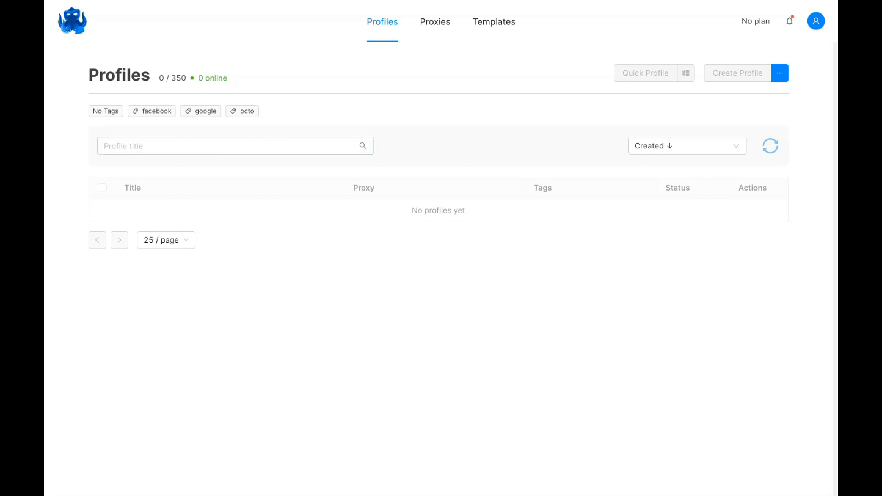
View the empty Proxies list and Templates, then return to the website's use-case cards.
left_click(435, 22)
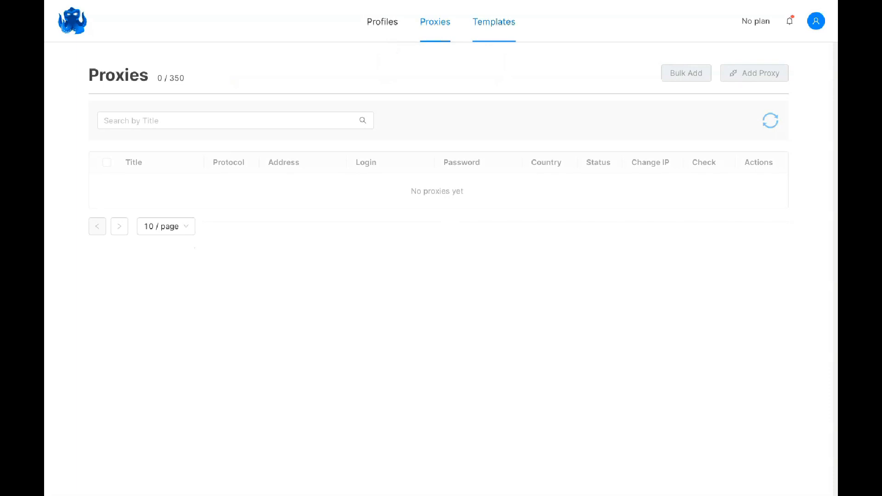
left_click(769, 120)
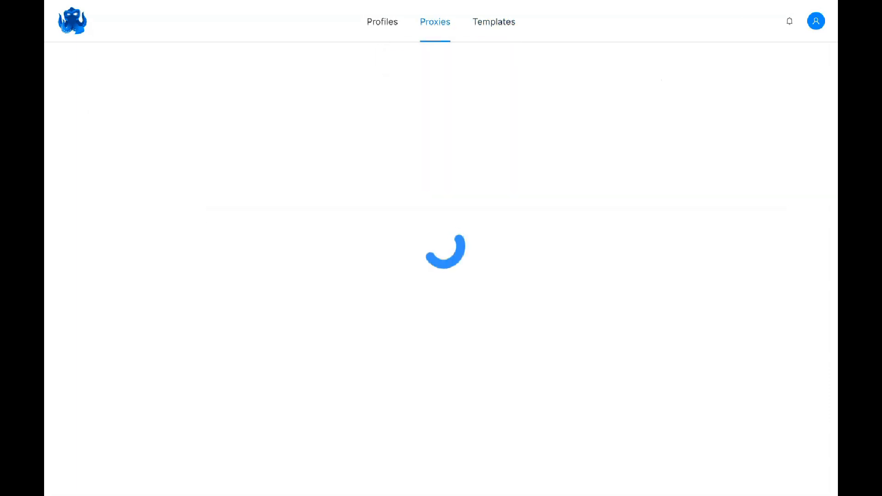
left_click(493, 22)
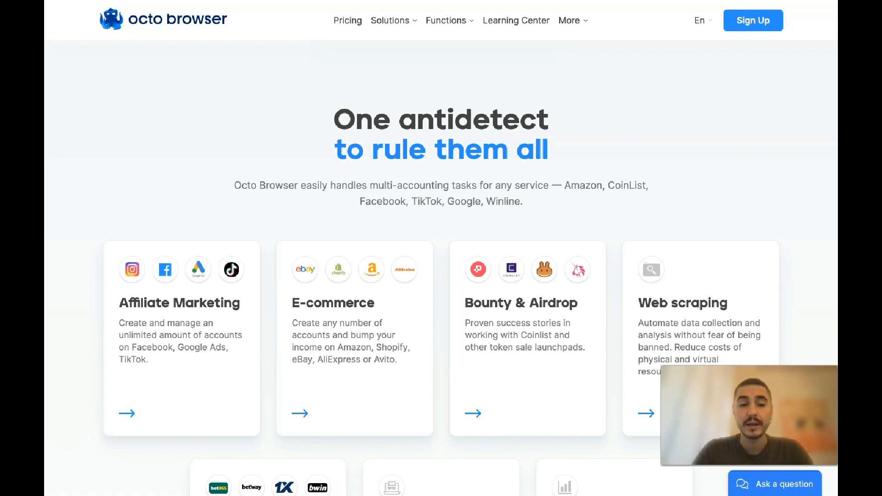
Scroll past the use-case cards to the Multi-accounting features slide, 1 of 7.
scroll("down", 3)
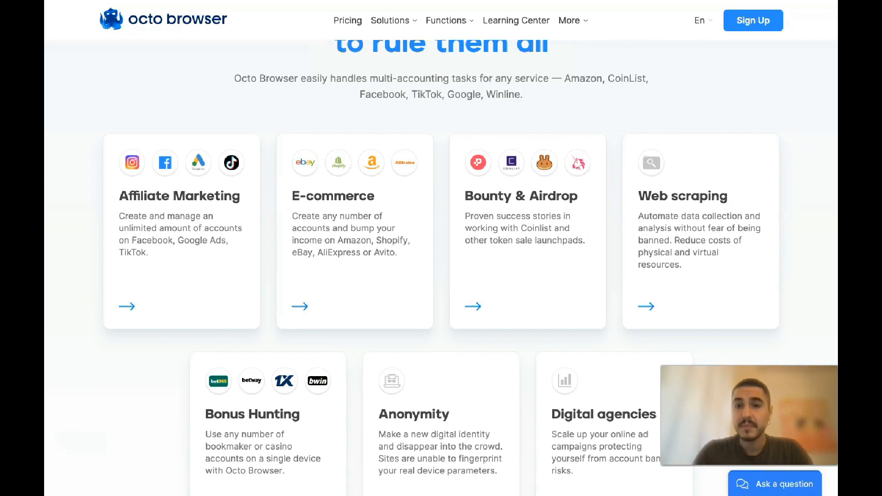
scroll("down", 3)
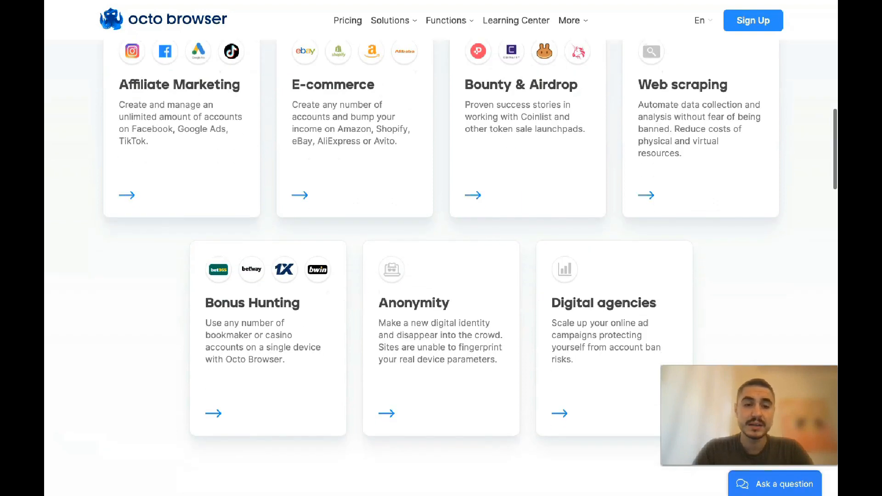
scroll("up", 3)
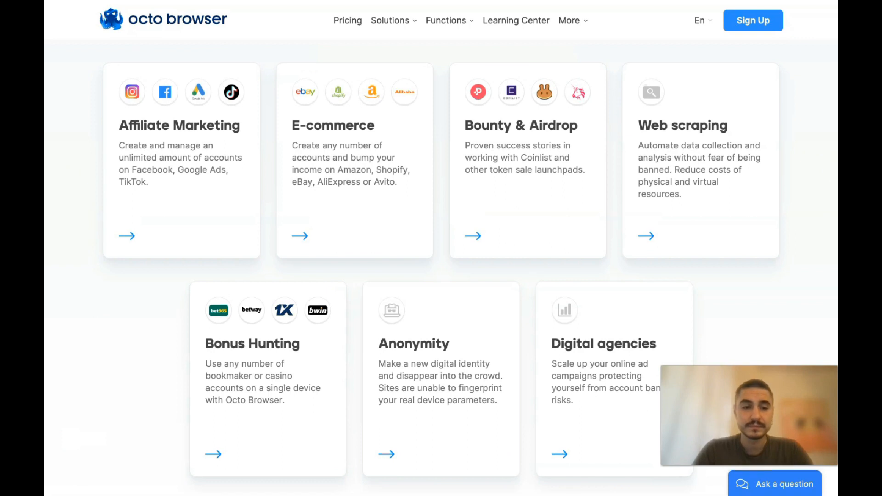
scroll("down", 3)
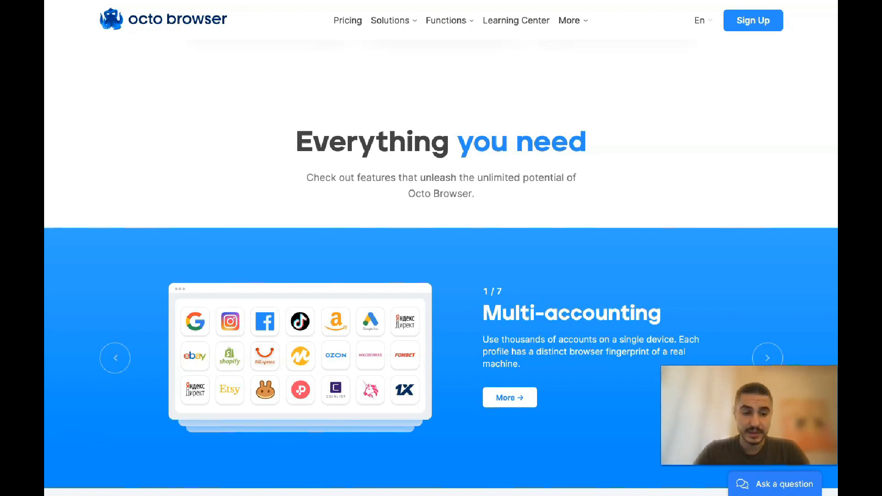
scroll("down", 3)
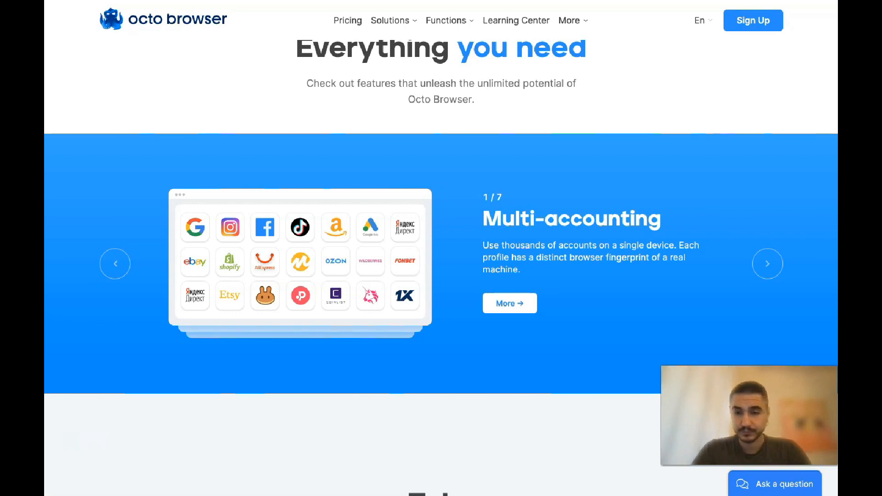
Step the carousel to Fingerprint management and back, then forward to Teamwork, 3 of 7.
left_click(767, 263)
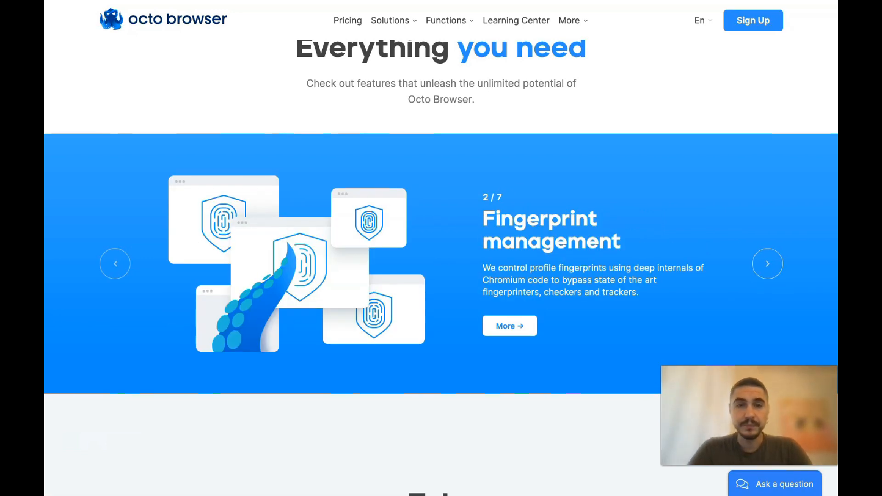
scroll("up", 3)
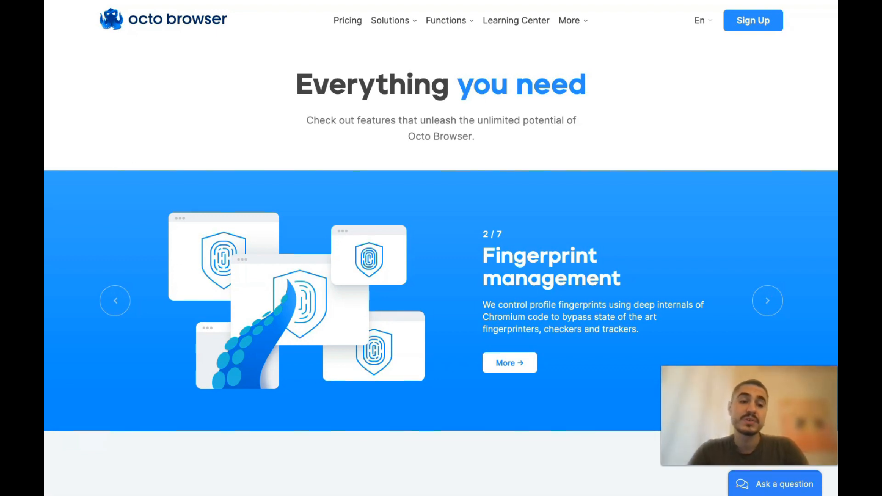
left_click(114, 300)
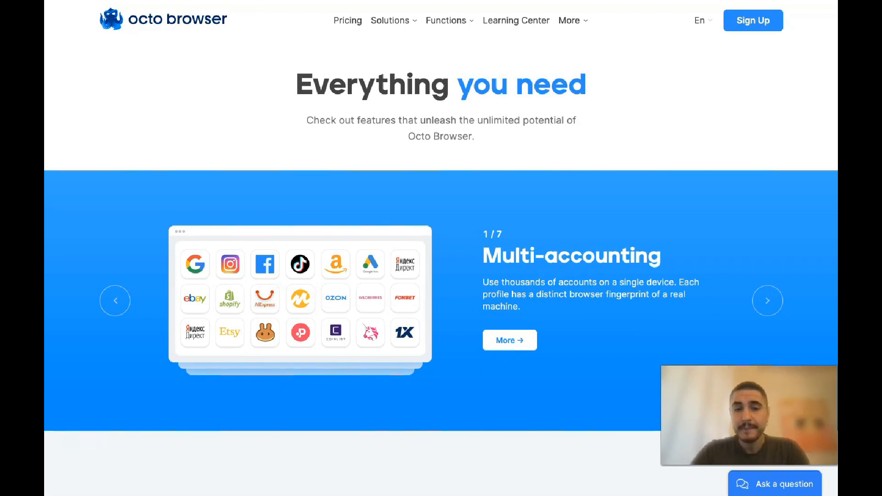
left_click(767, 300)
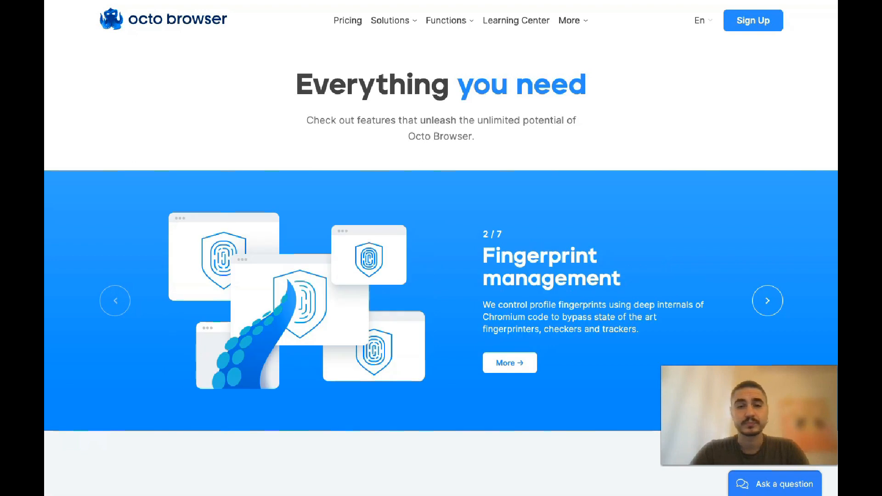
scroll("down", 3)
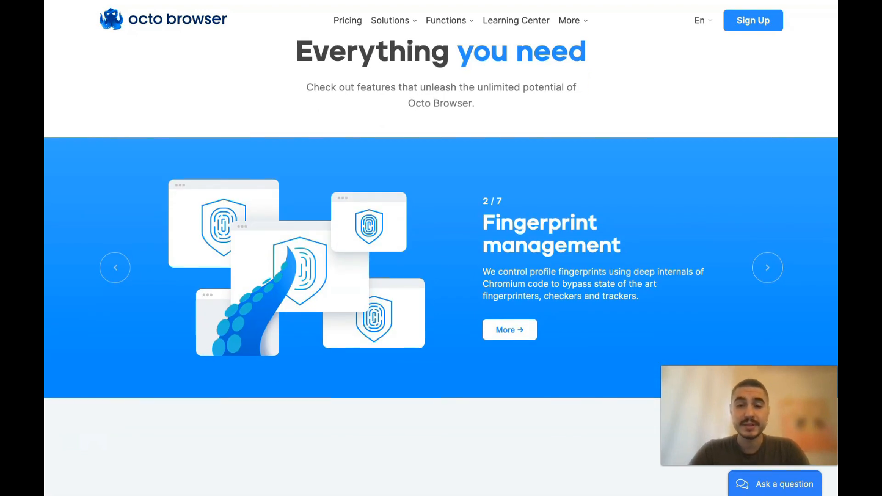
scroll("down", 3)
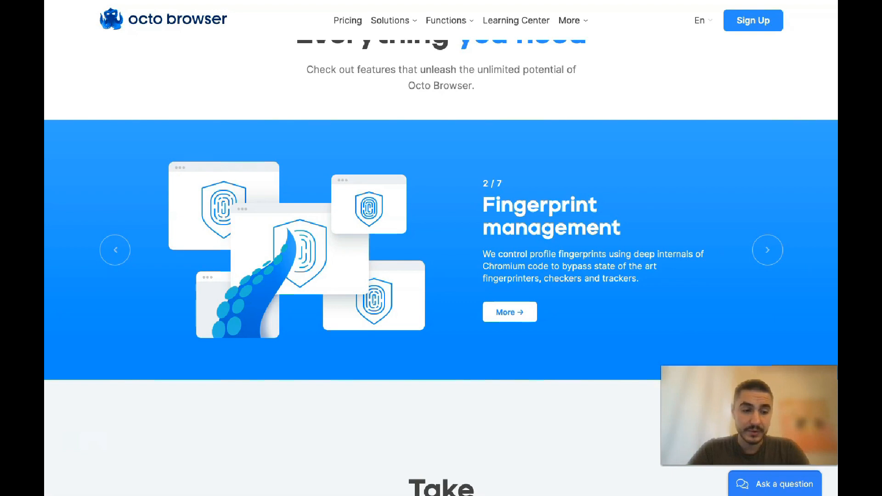
left_click(767, 250)
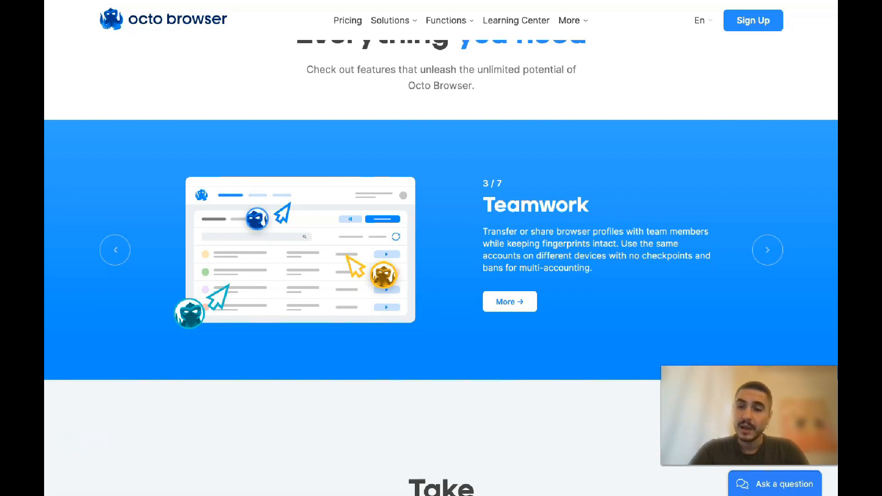
Advance the carousel through API automation, Profiles and Proxy to Cookies, 7 of 7.
left_click(767, 249)
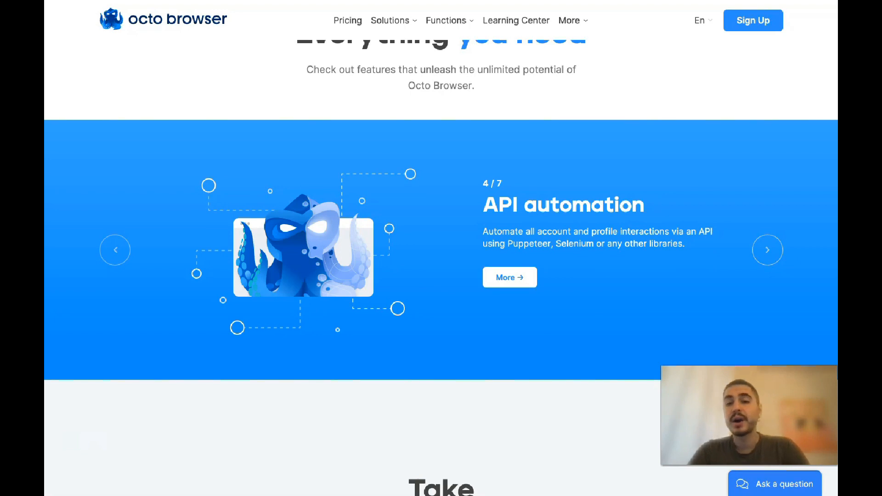
scroll("down", 3)
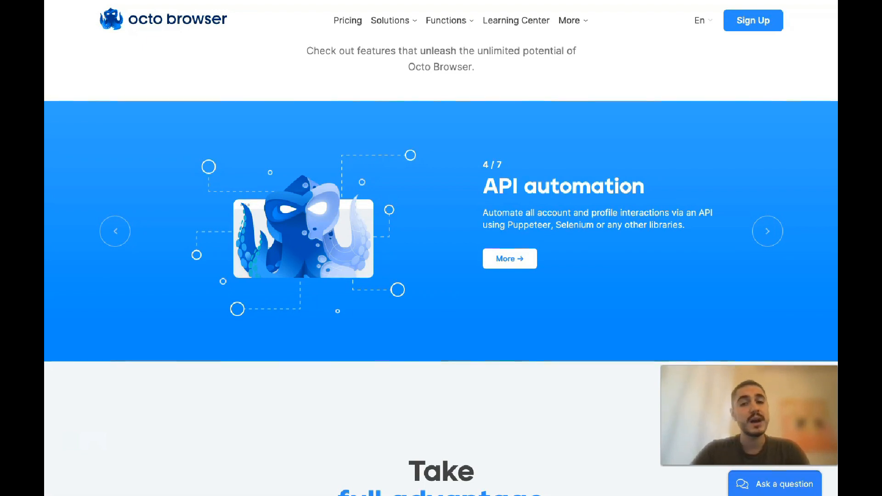
left_click(767, 230)
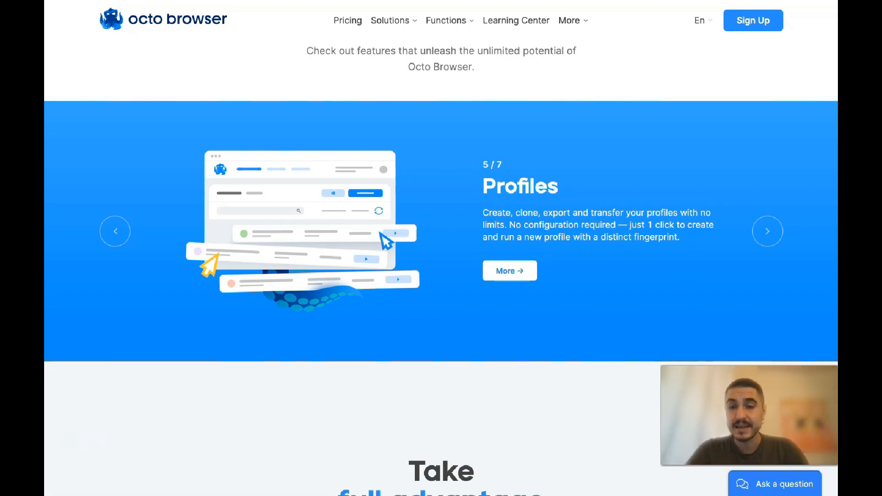
left_click(767, 231)
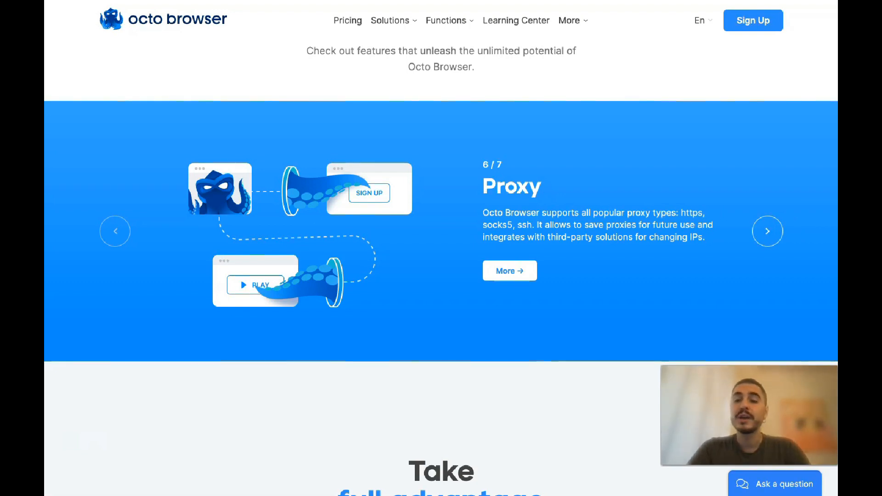
left_click(767, 231)
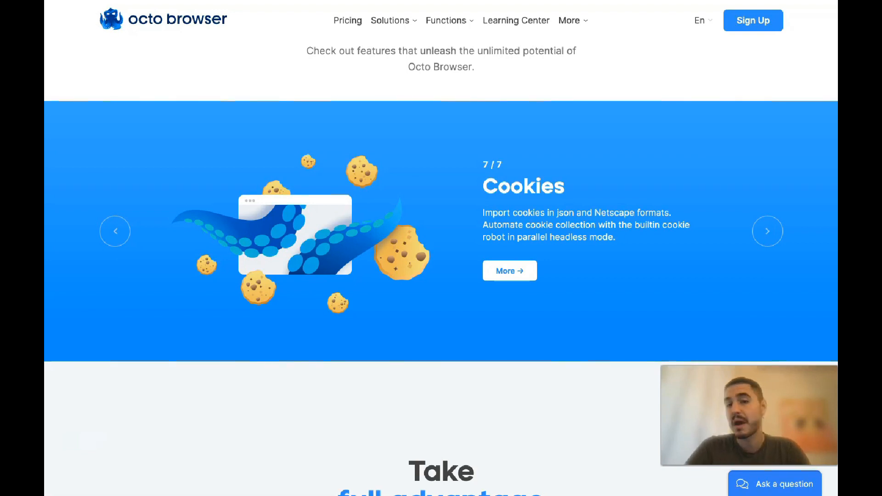
Scroll through the 'Take full advantage' benefits to the footer, then back to the top.
scroll("down", 3)
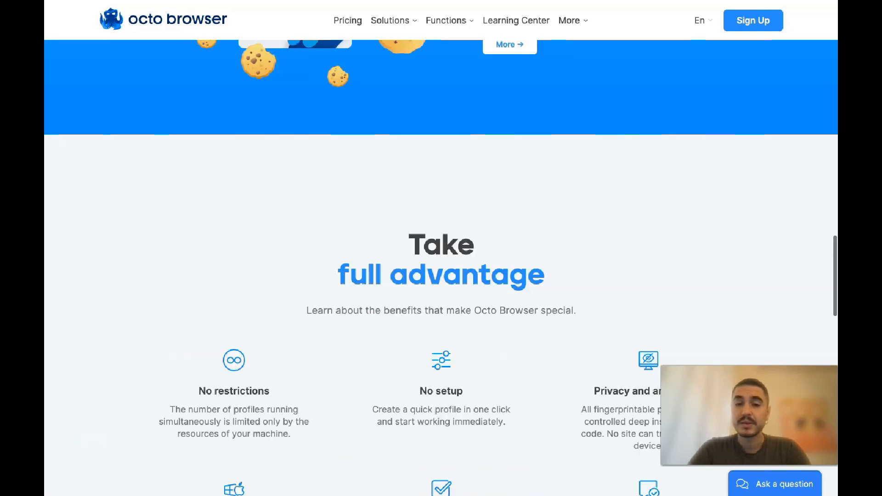
scroll("down", 3)
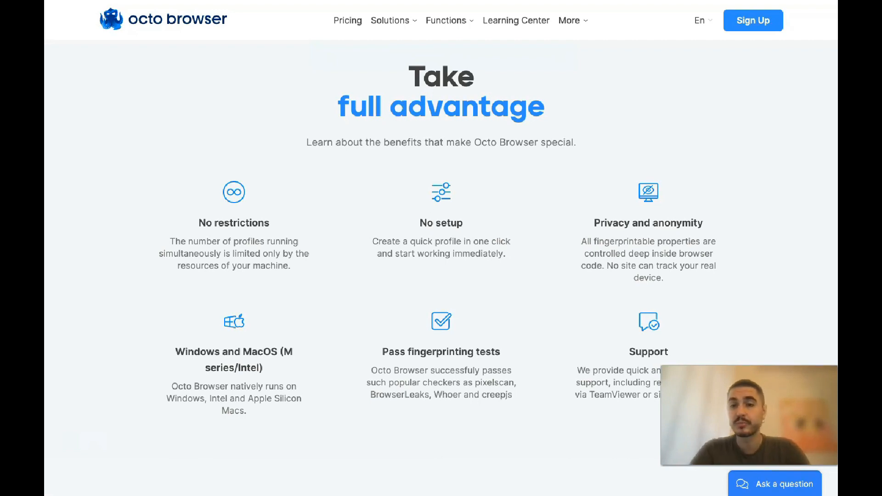
scroll("down", 3)
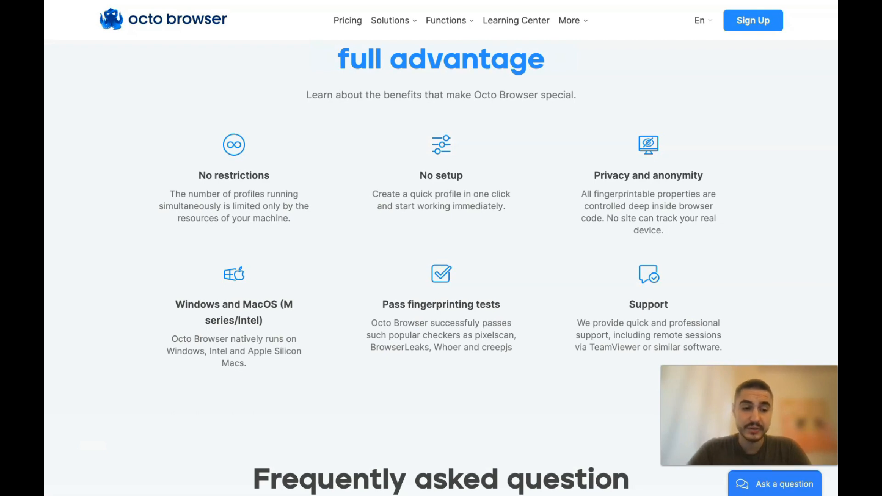
scroll("down", 3)
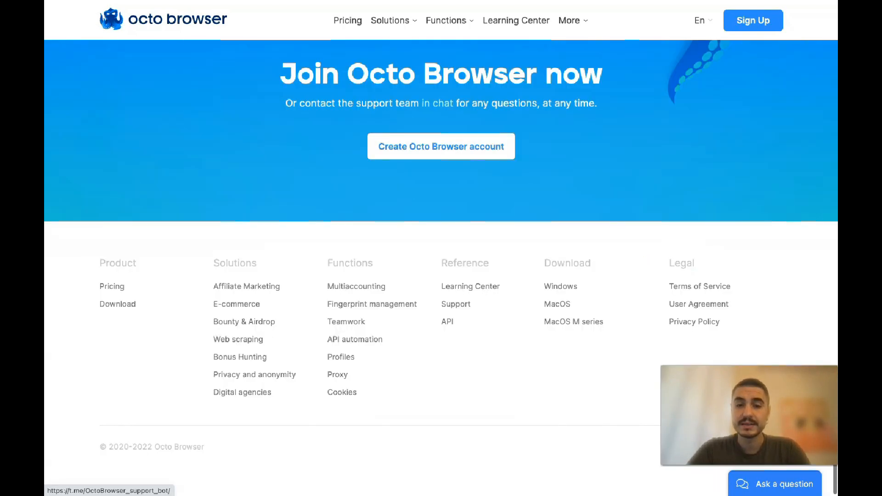
scroll("up", 3)
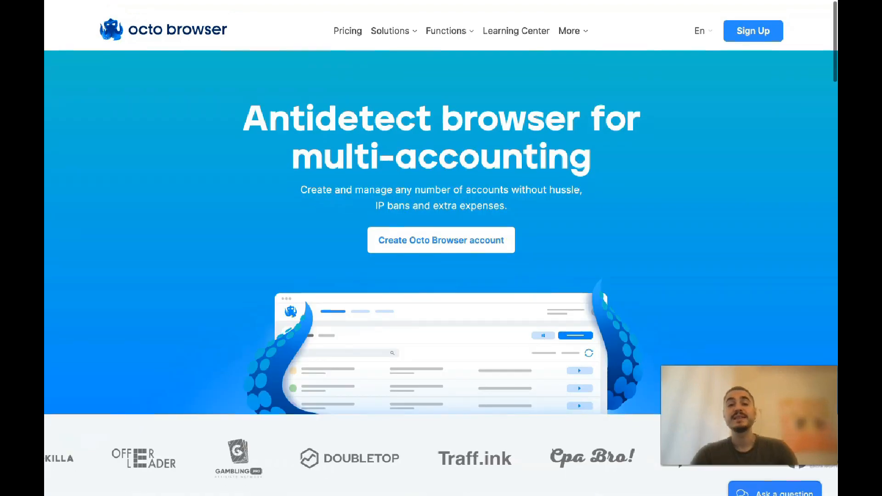